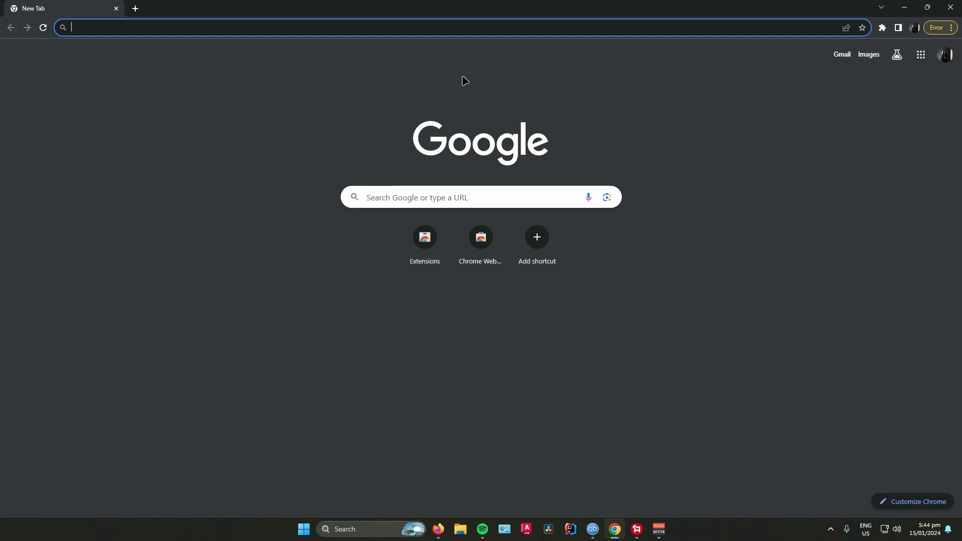
- Search Google for "adobe creative cloud student"
{"action": "type", "text": "adobe creative cloud"}
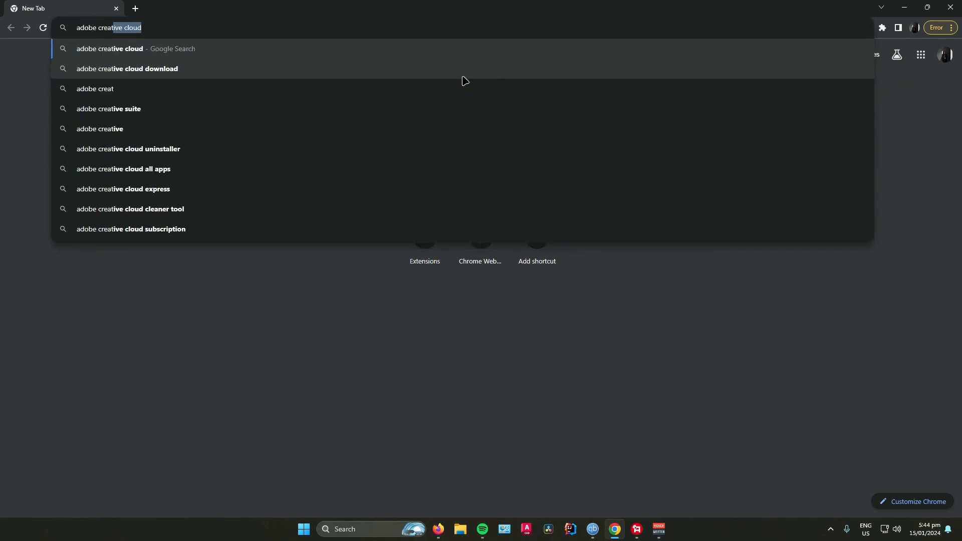
{"action": "type", "text": "student"}
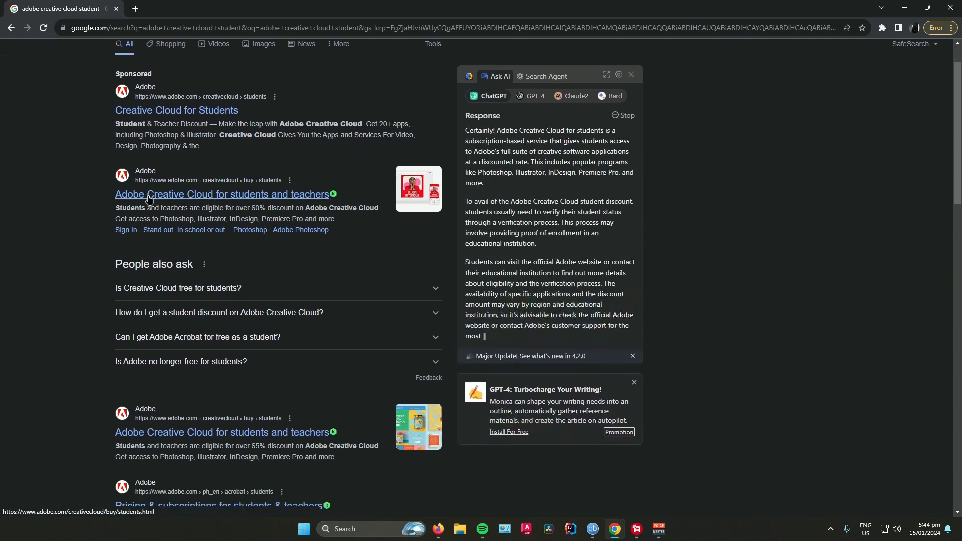
- Open Adobe's Creative Cloud for students and teachers result and dismiss the regional site prompt
{"action": "left_click", "coordinate": [223, 194]}
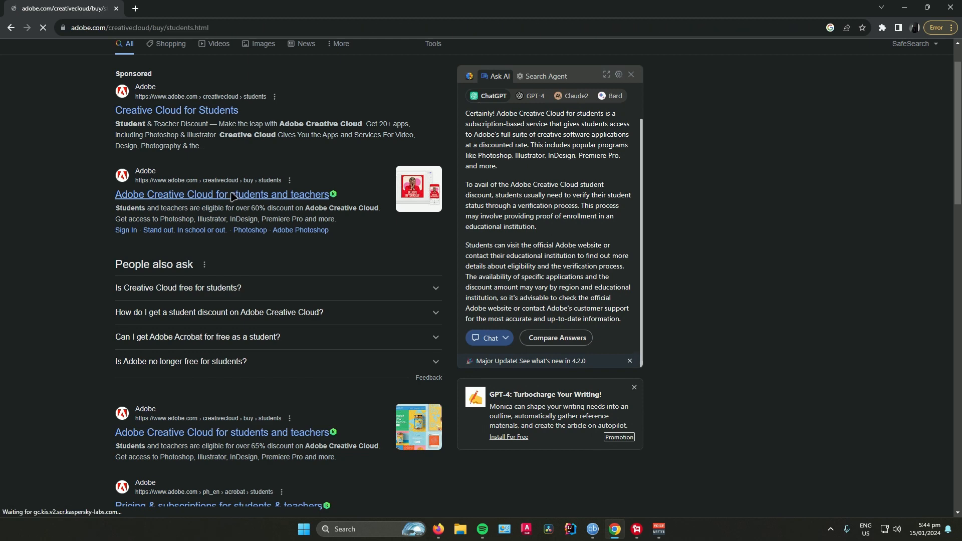
{"action": "left_click", "coordinate": [224, 195]}
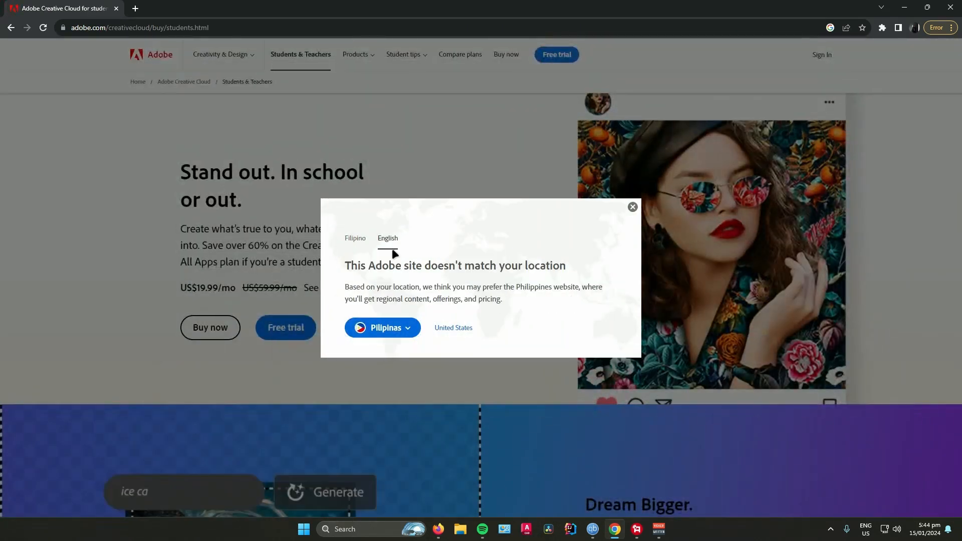
{"action": "left_click", "coordinate": [355, 239]}
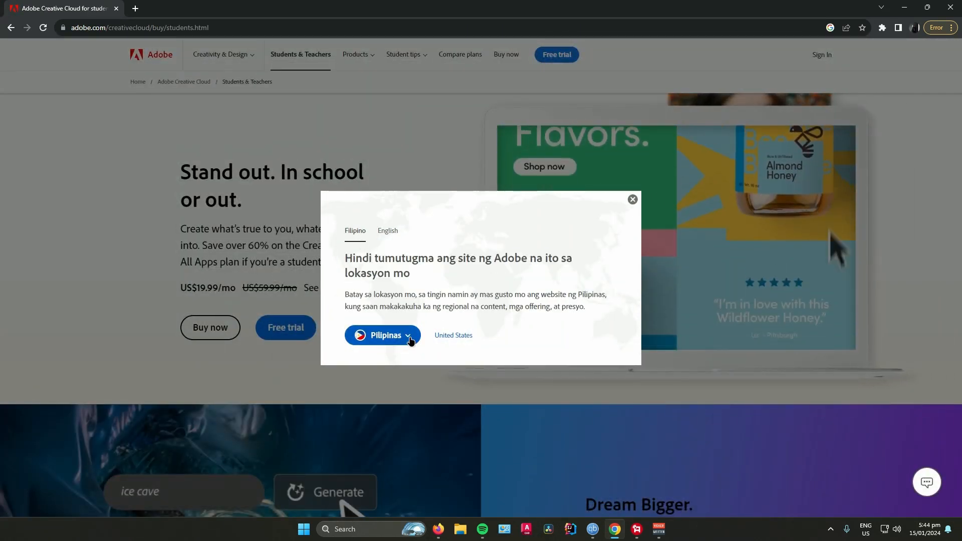
{"action": "left_click", "coordinate": [632, 199]}
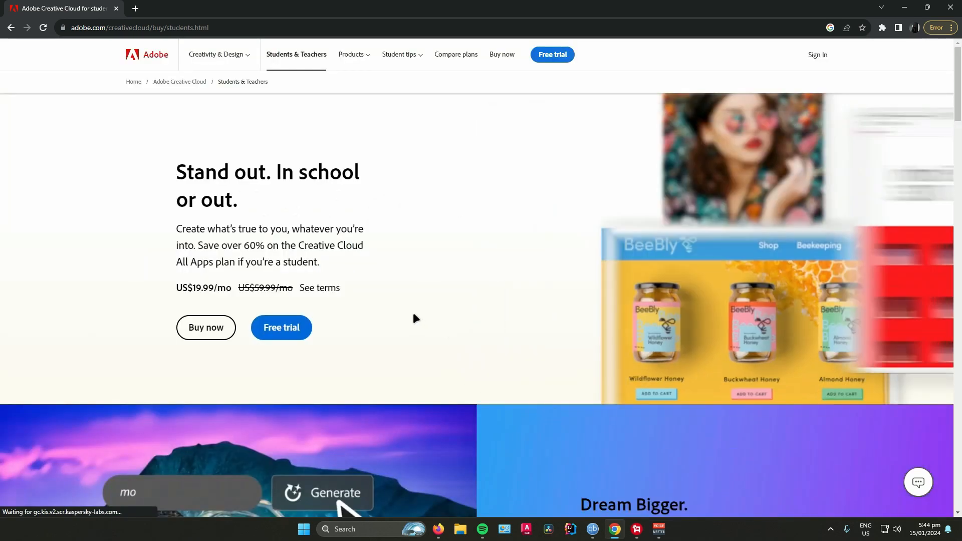
{"action": "scroll", "scroll_direction": "down", "scroll_amount": 3}
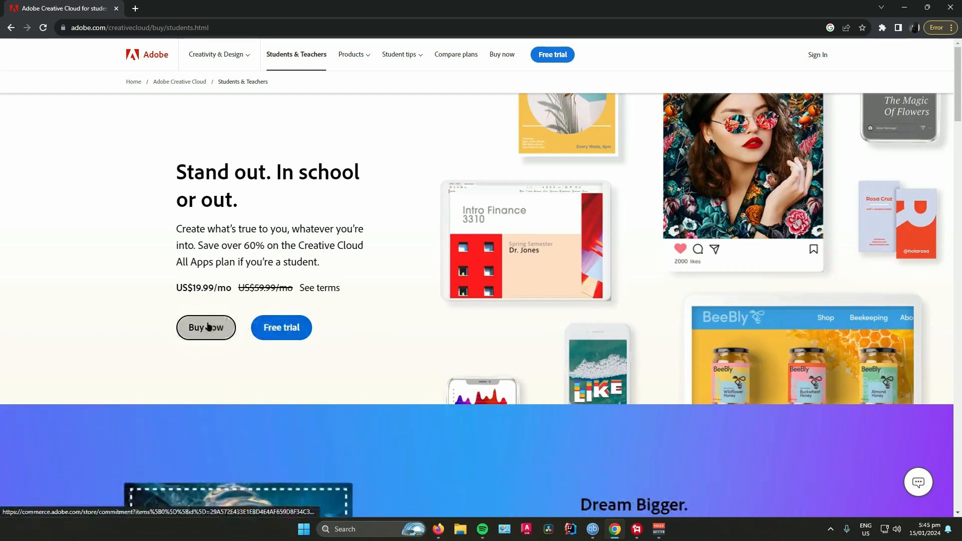
- Buy the student All Apps plan, choosing the Yearly, billed monthly commitment at US$19.99/mo
{"action": "left_click", "coordinate": [207, 327]}
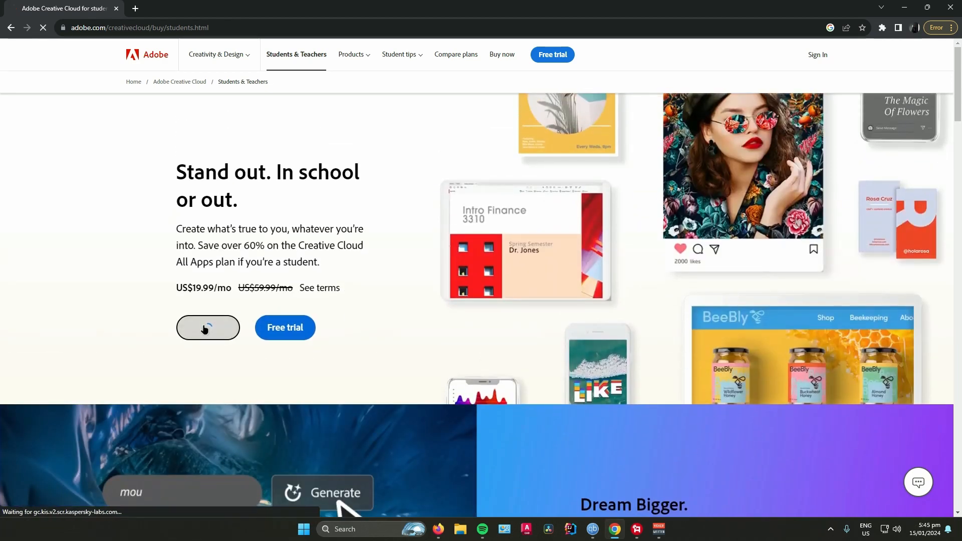
{"action": "left_click", "coordinate": [207, 327]}
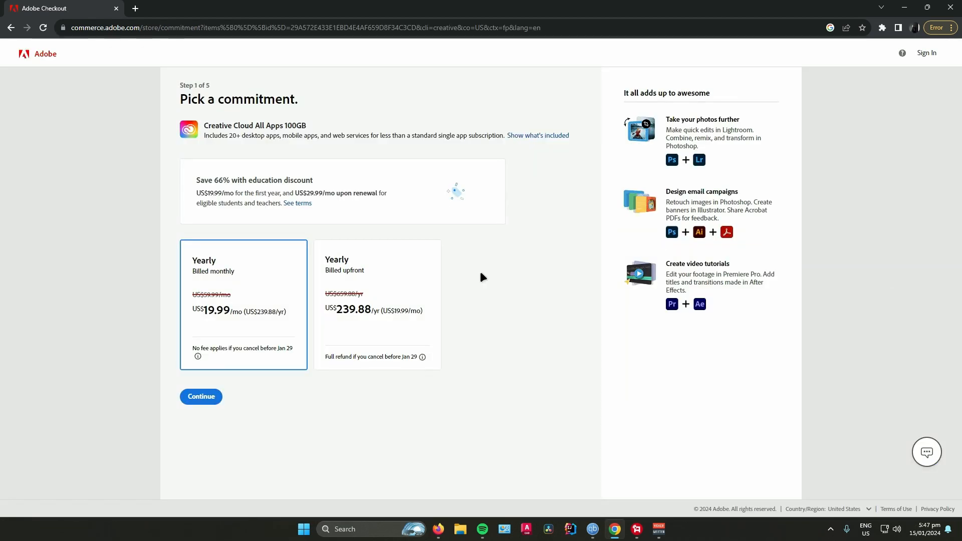
{"action": "mouse_move", "coordinate": [467, 288]}
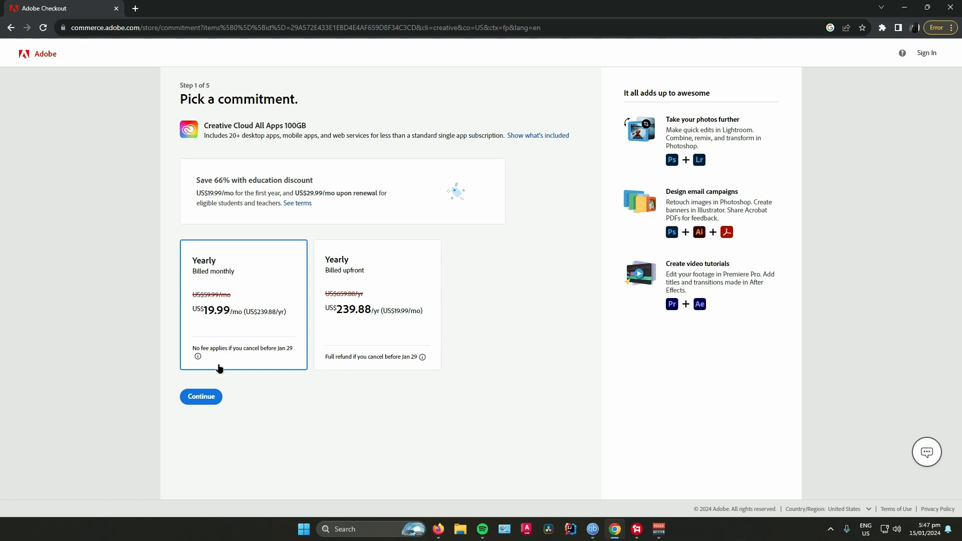
- Continue past the commitment, skip the Adobe Stock add-on, and submit the account email
{"action": "left_click", "coordinate": [200, 397]}
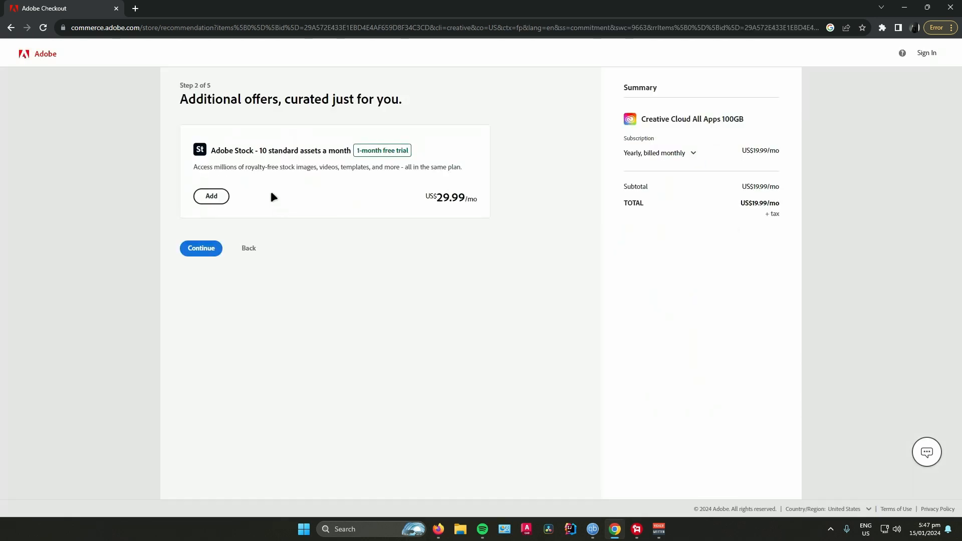
{"action": "left_click_drag", "start_coordinate": [195, 100], "coordinate": [299, 99]}
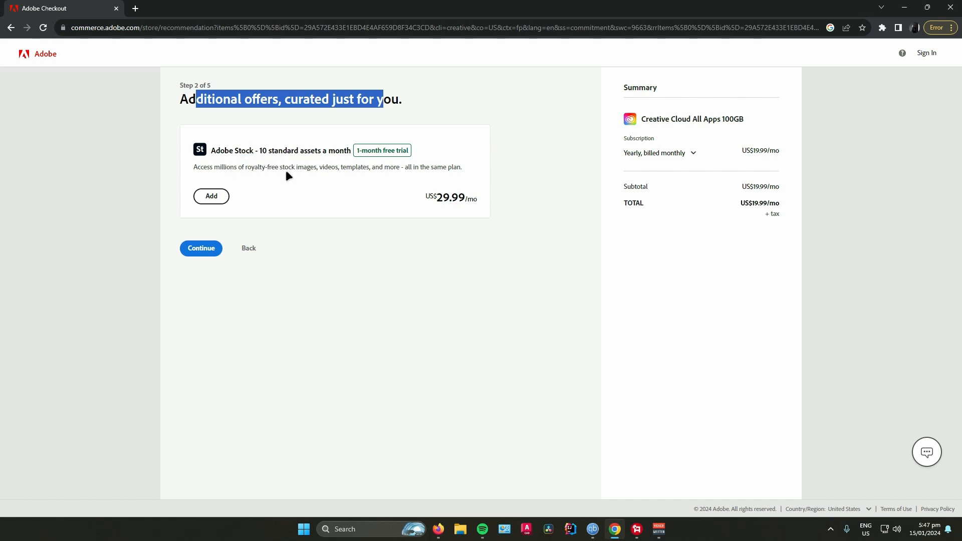
{"action": "mouse_move", "coordinate": [369, 174]}
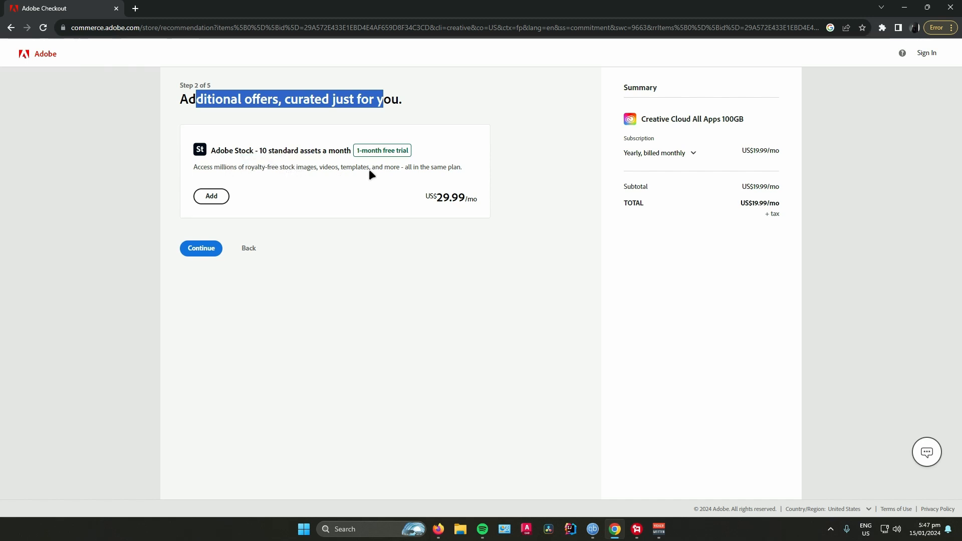
{"action": "mouse_move", "coordinate": [247, 202]}
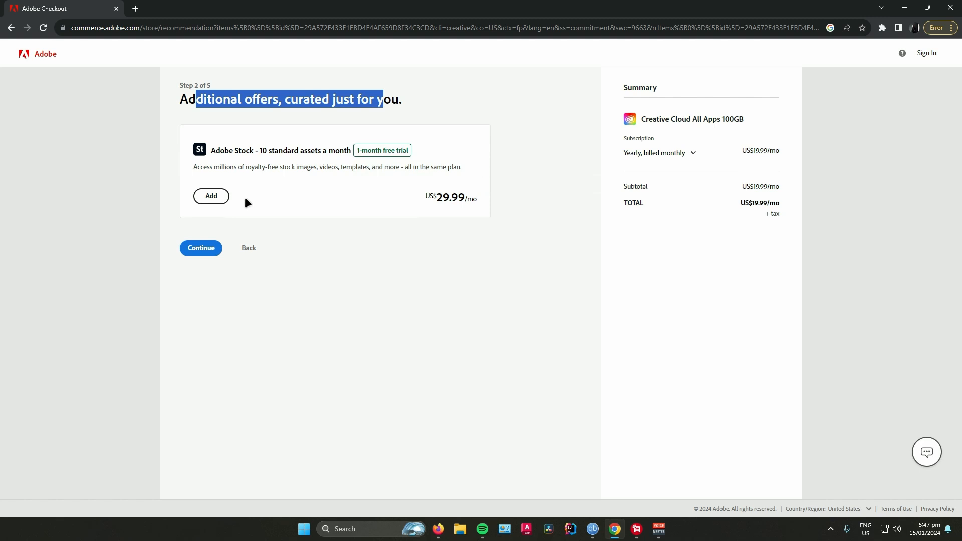
{"action": "mouse_move", "coordinate": [214, 197]}
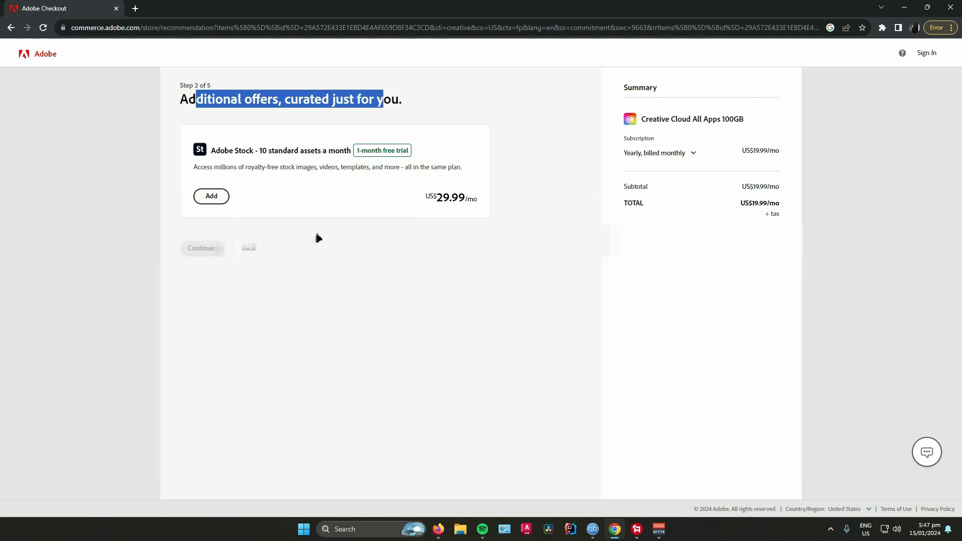
{"action": "left_click", "coordinate": [201, 248]}
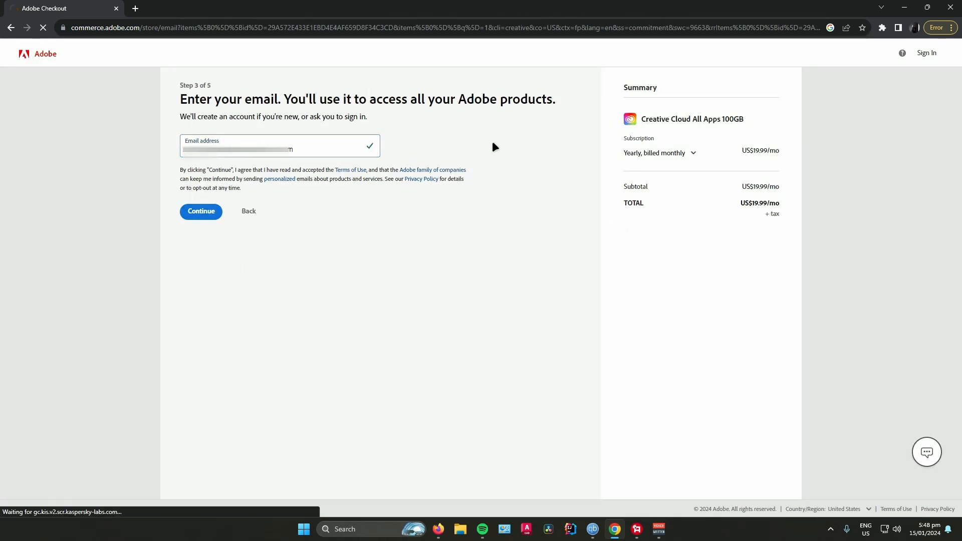
{"action": "left_click", "coordinate": [201, 211]}
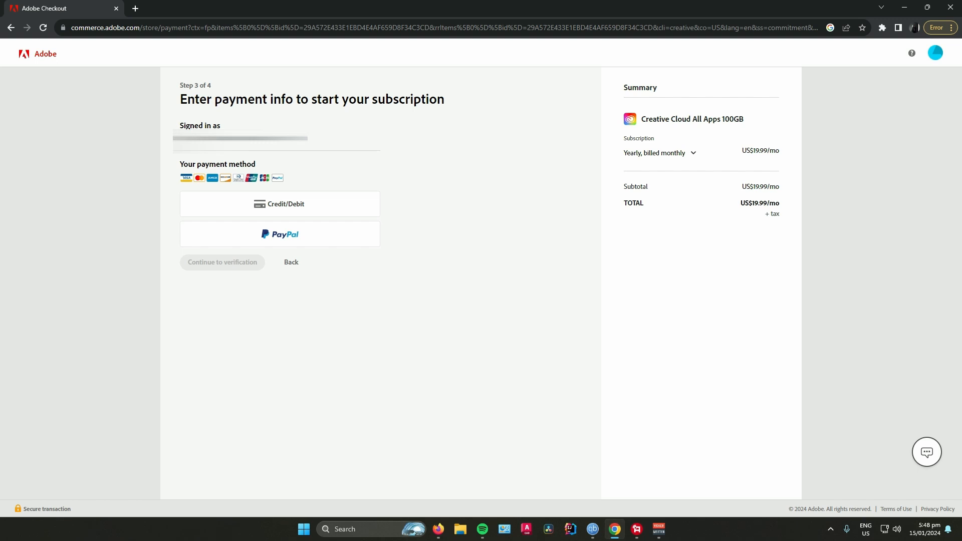
{"action": "mouse_move", "coordinate": [311, 211]}
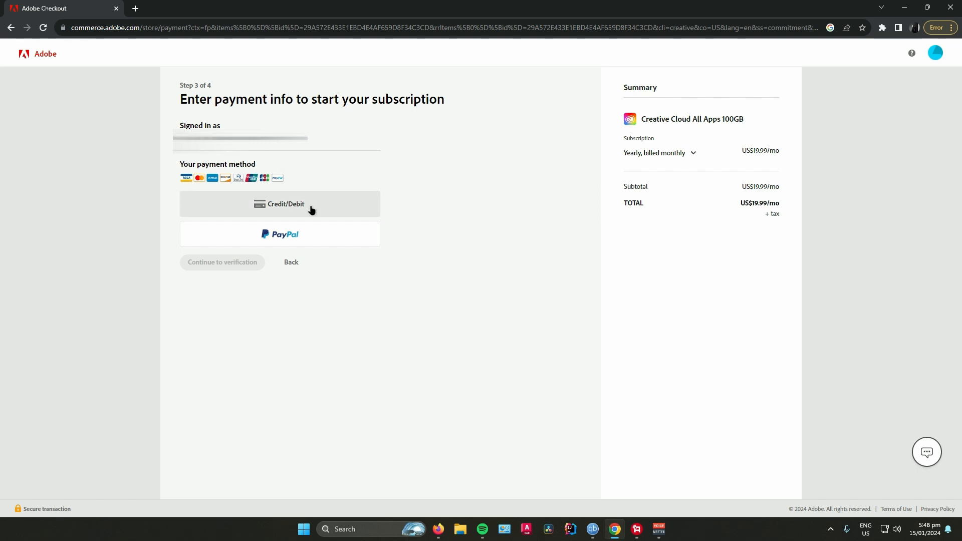
{"action": "mouse_move", "coordinate": [388, 280]}
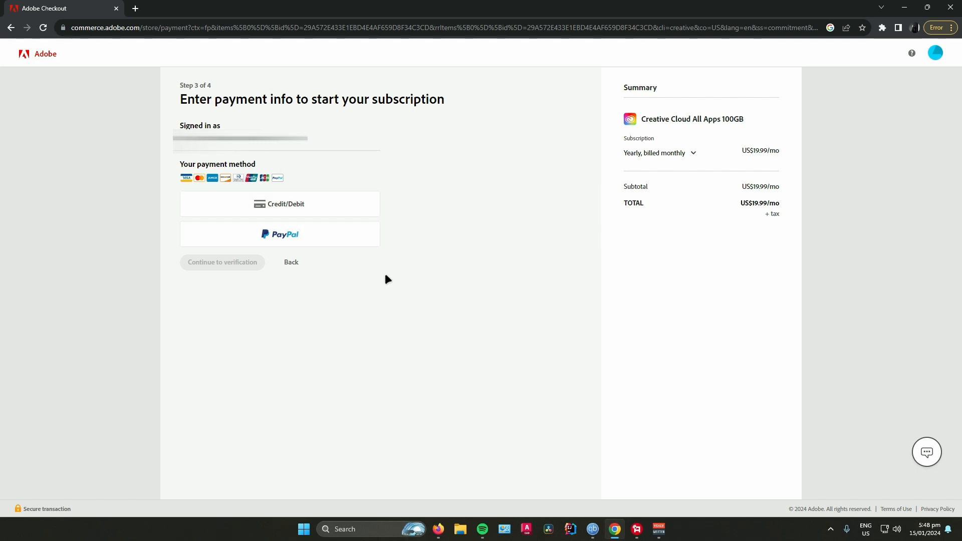